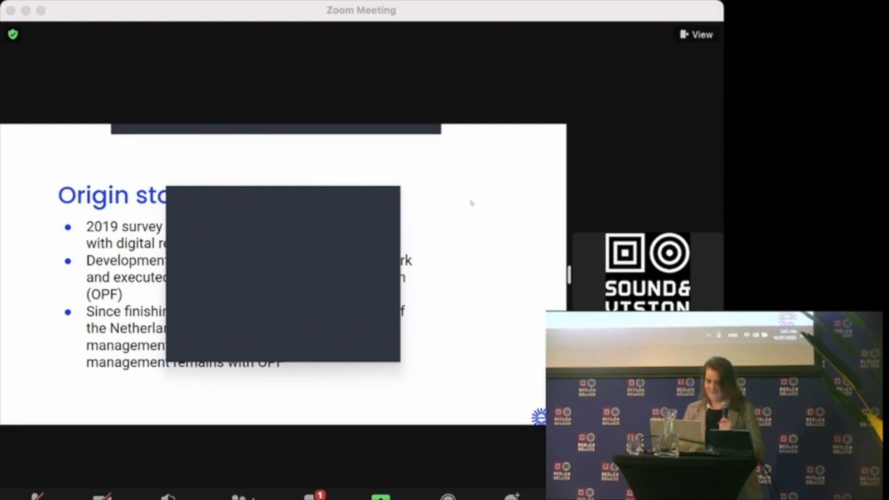
mouse_move(367, 301)
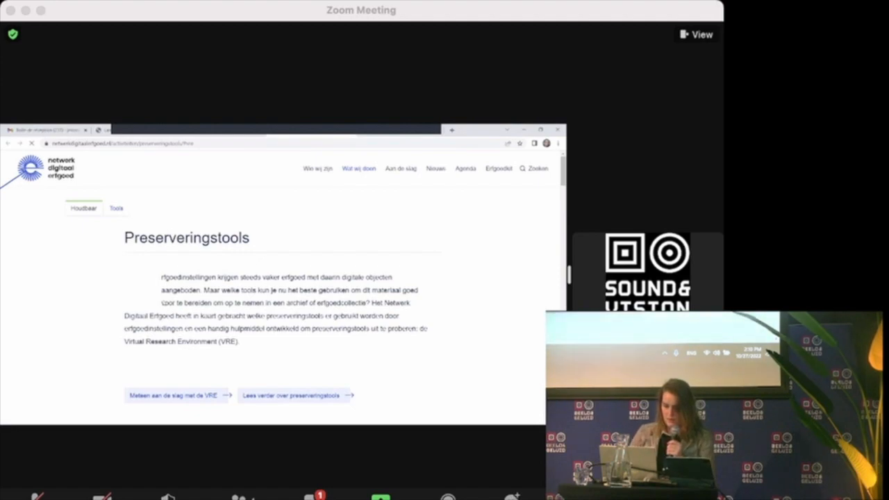
Start the embedded VRE video at Chapter 4: Example of the VRE in practice, showing the DROID demo
scroll("down", 3)
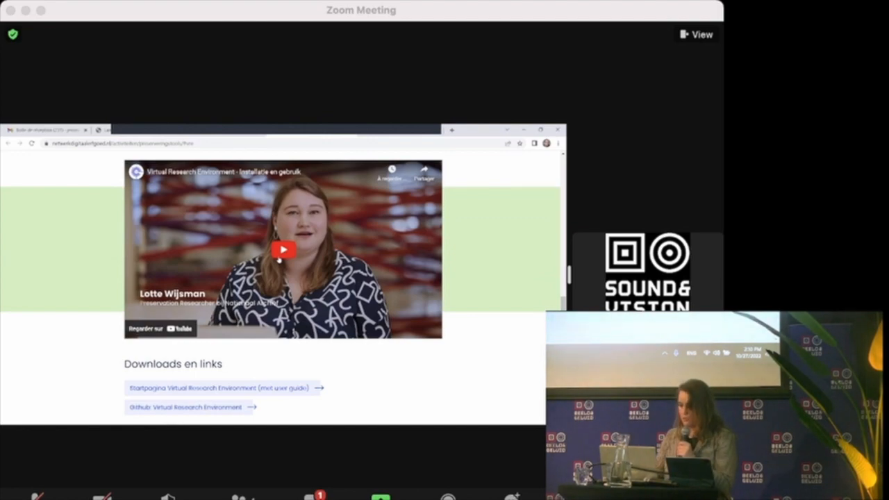
left_click(284, 250)
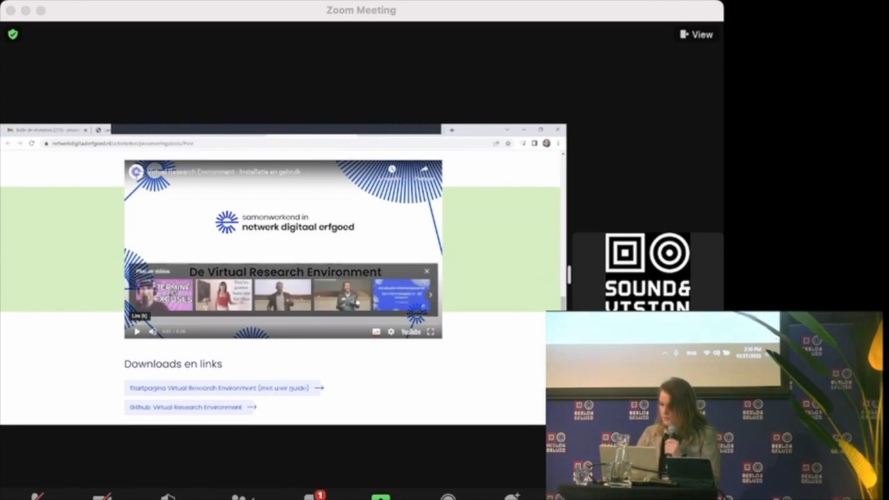
left_click(390, 331)
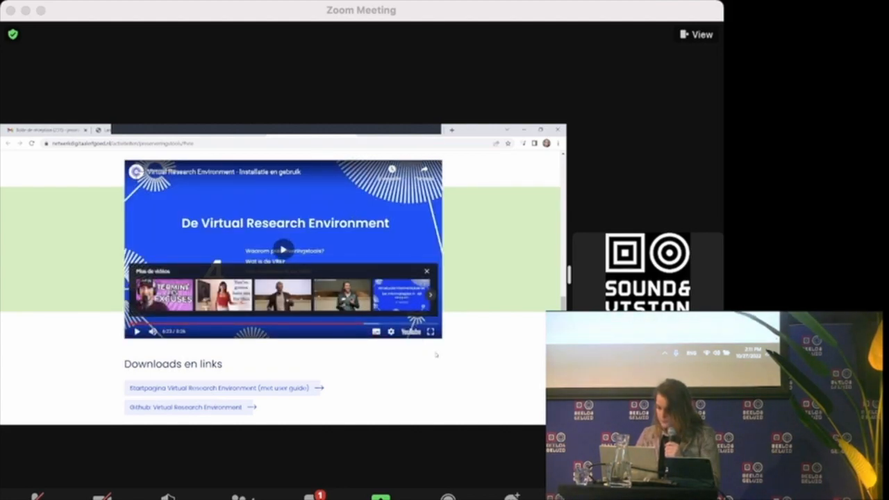
left_click(283, 249)
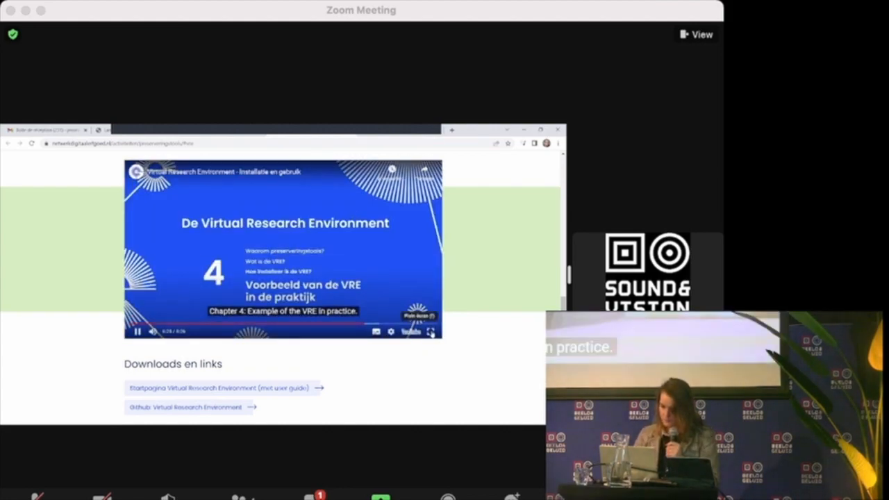
left_click(430, 330)
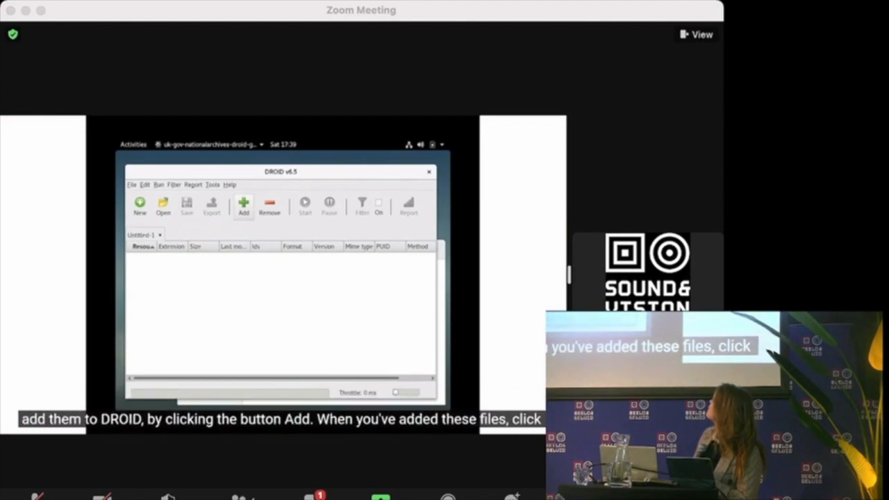
Let the shared video play through DROID's Add button explanation for identifying files
left_click(243, 205)
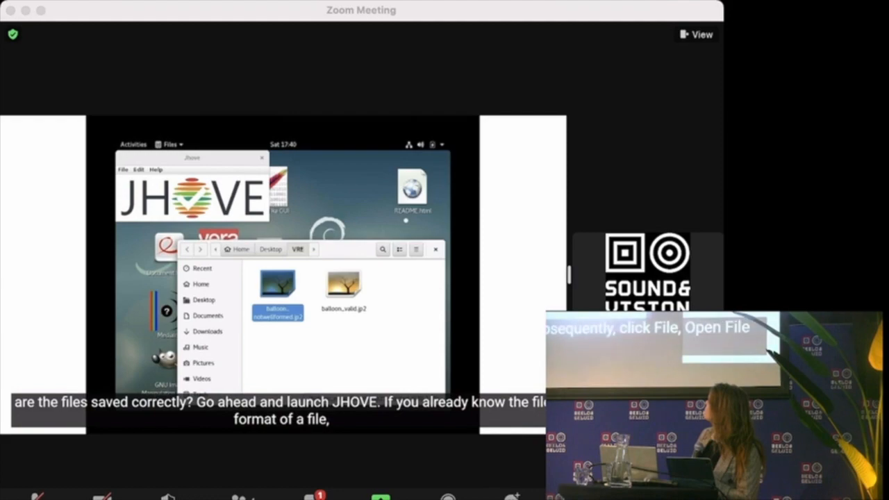
Let the video continue to JHOVE's launch and its Edit > Select module list
left_click(139, 169)
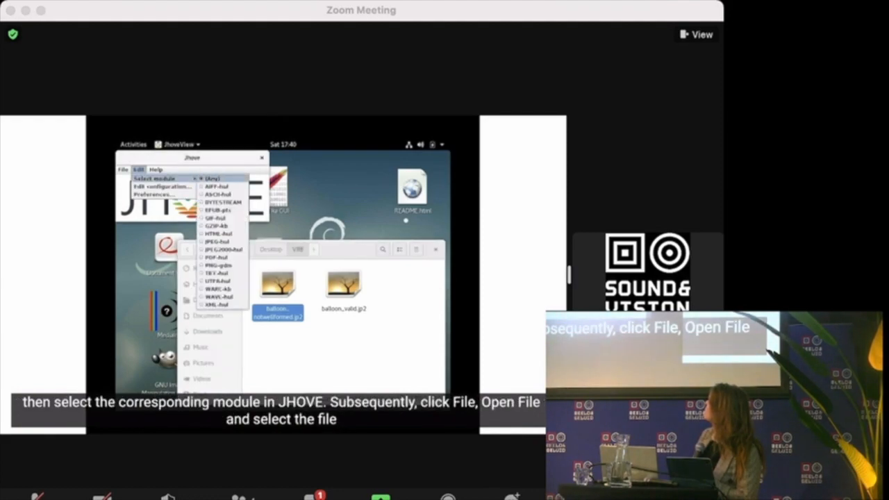